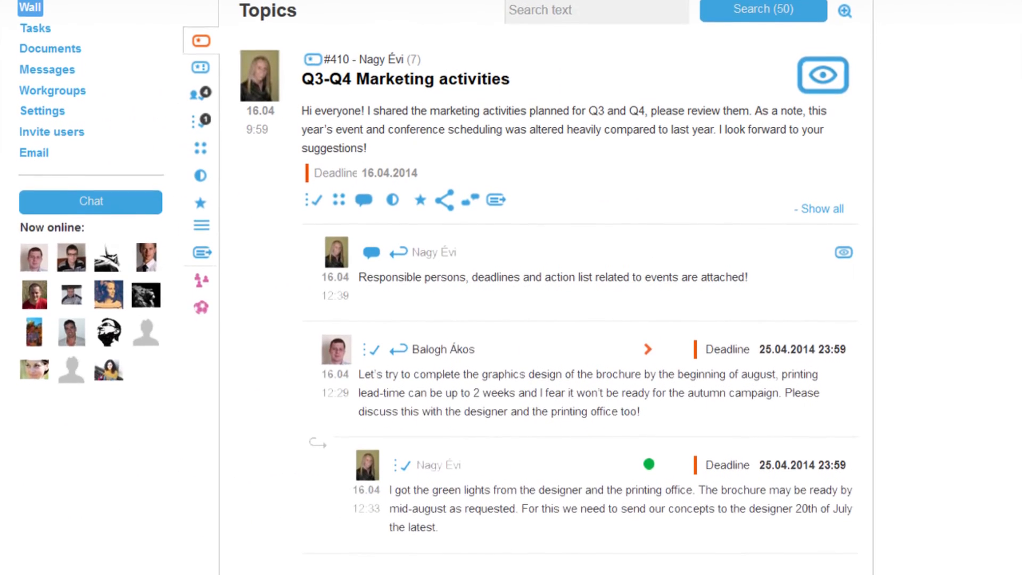
{"action": "scroll", "scroll_direction": "down", "scroll_amount": 3}
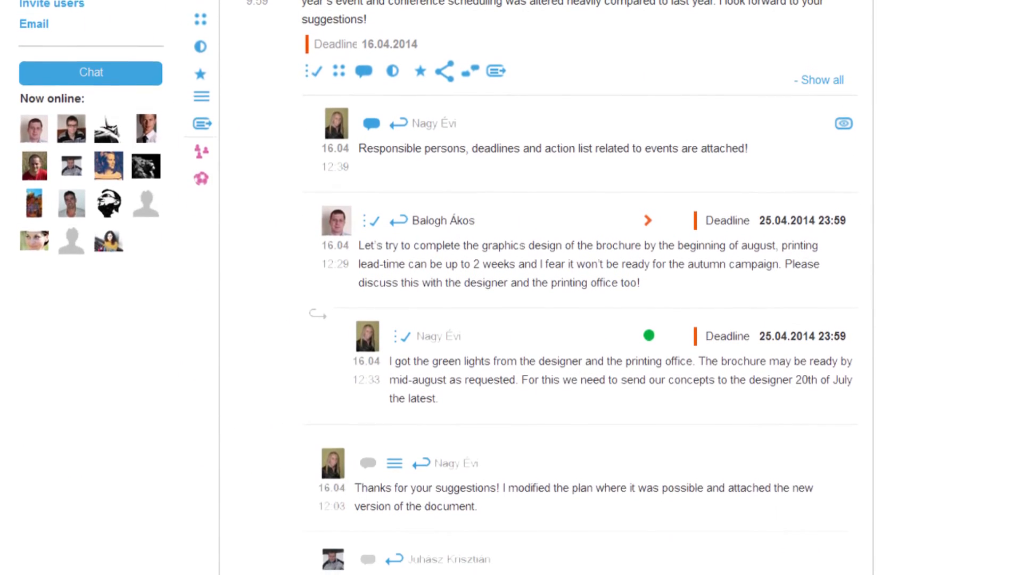
{"action": "scroll", "scroll_direction": "down", "scroll_amount": 3}
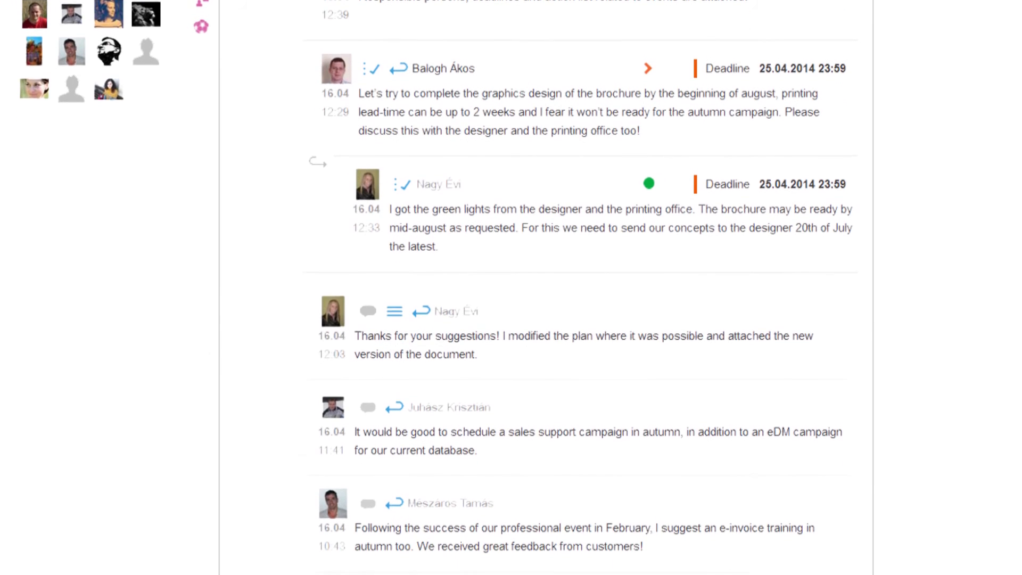
{"action": "scroll", "scroll_direction": "down", "scroll_amount": 3}
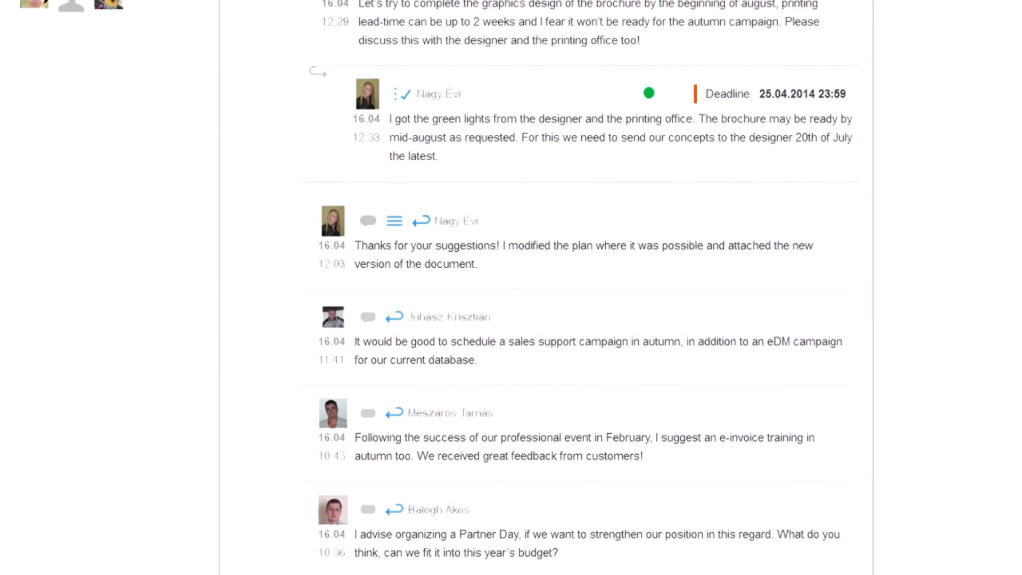